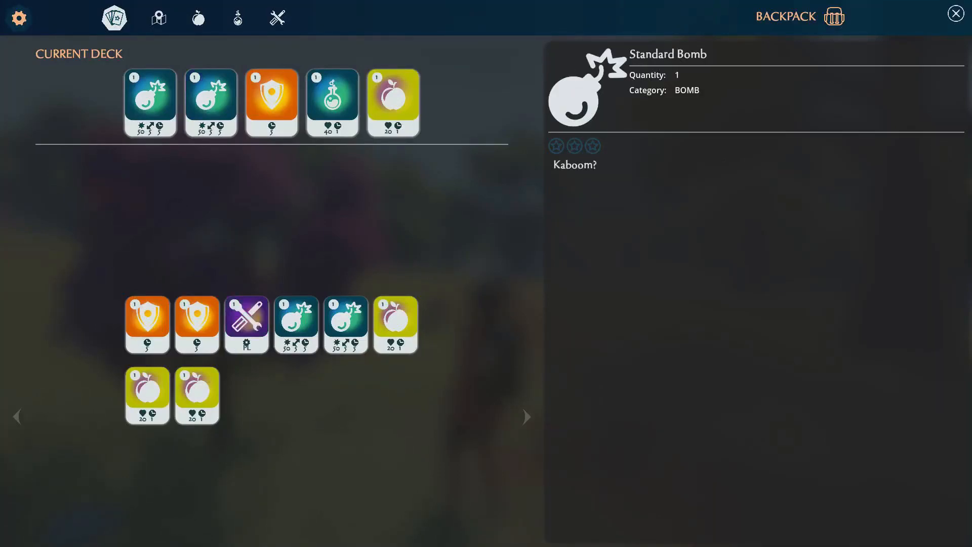
# Close the Backpack deck screen to resume exploring the meadow with the five-card deck.
pyautogui.click(955, 13)
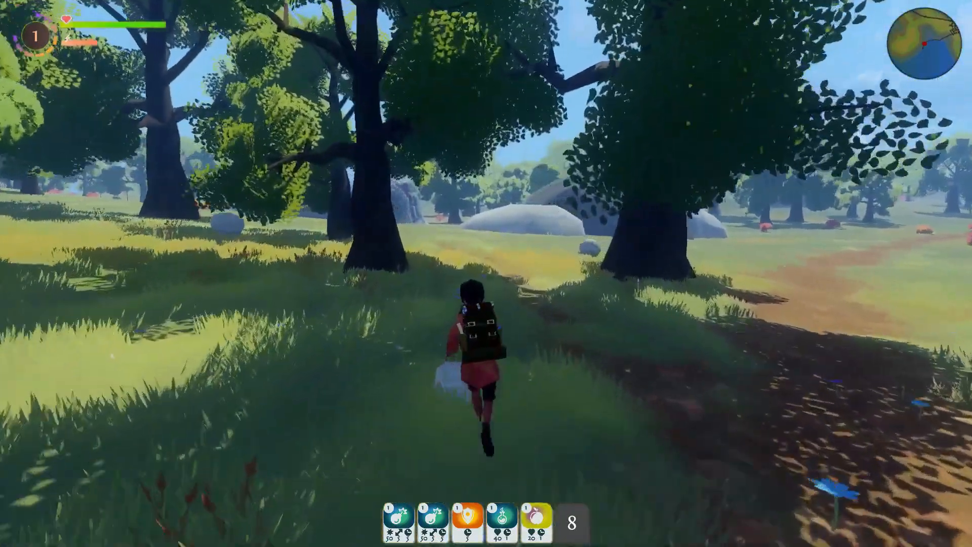
# Run forward through the forest before leaving the Snowballed title screen showing.
pyautogui.press('w')
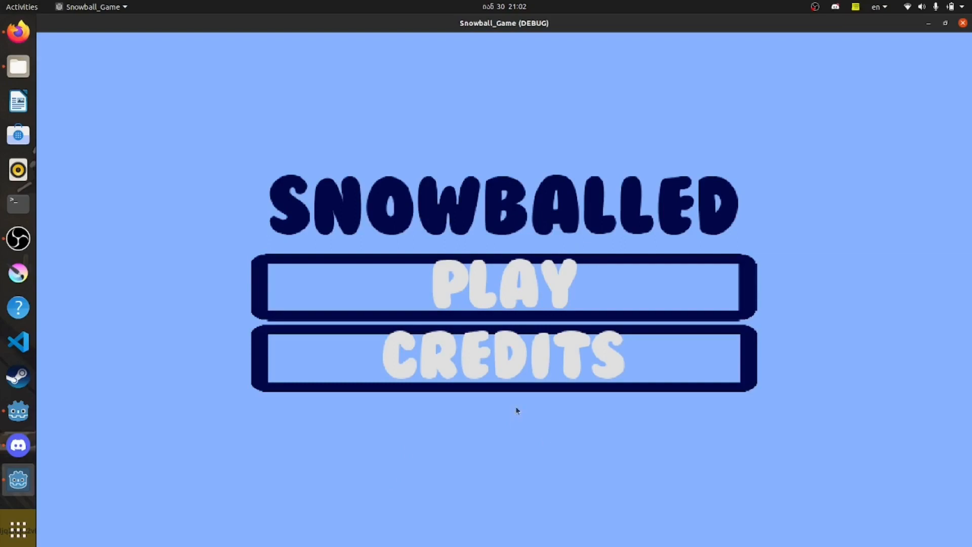
# View Snowballed's credits screen, then close it from the title menu.
pyautogui.click(503, 359)
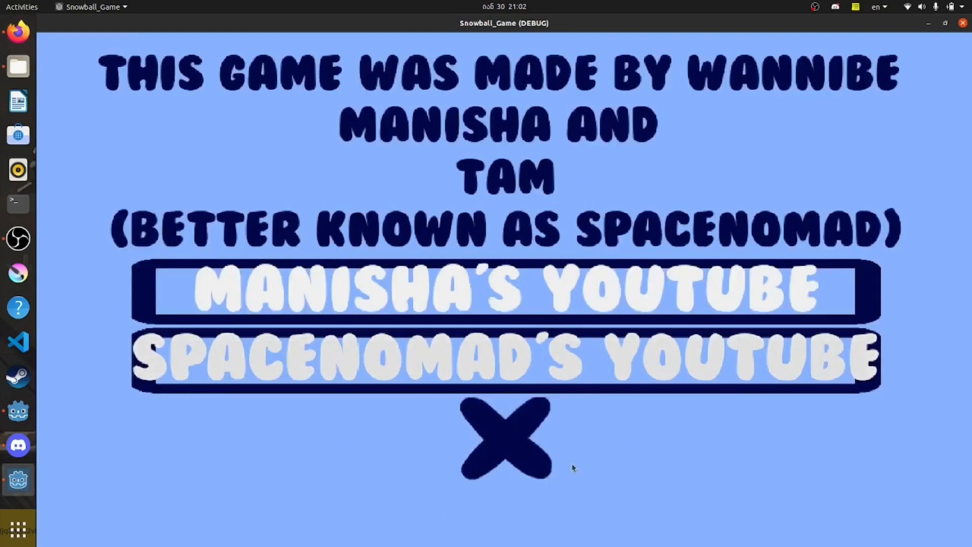
pyautogui.click(504, 437)
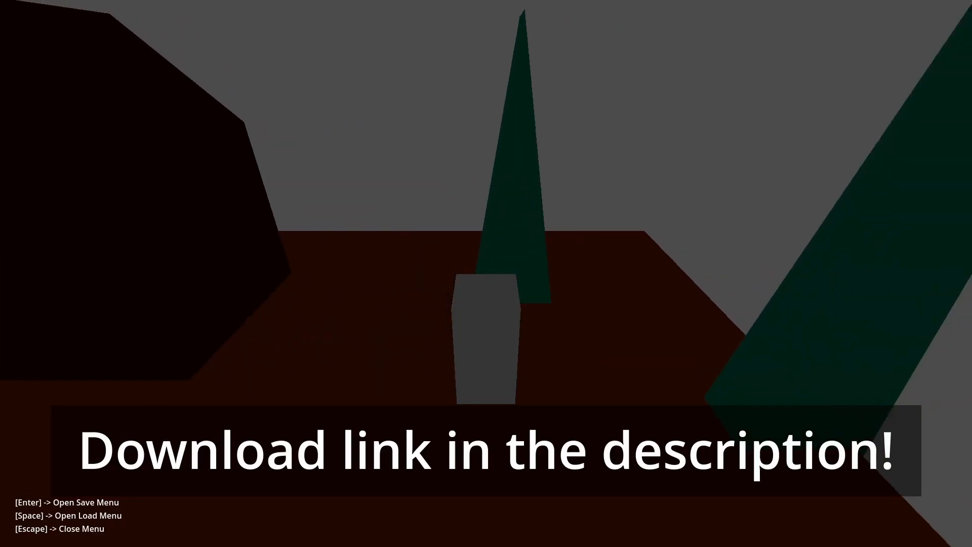
# Toggle the save/load menu in the save system demo scene.
pyautogui.press('space')
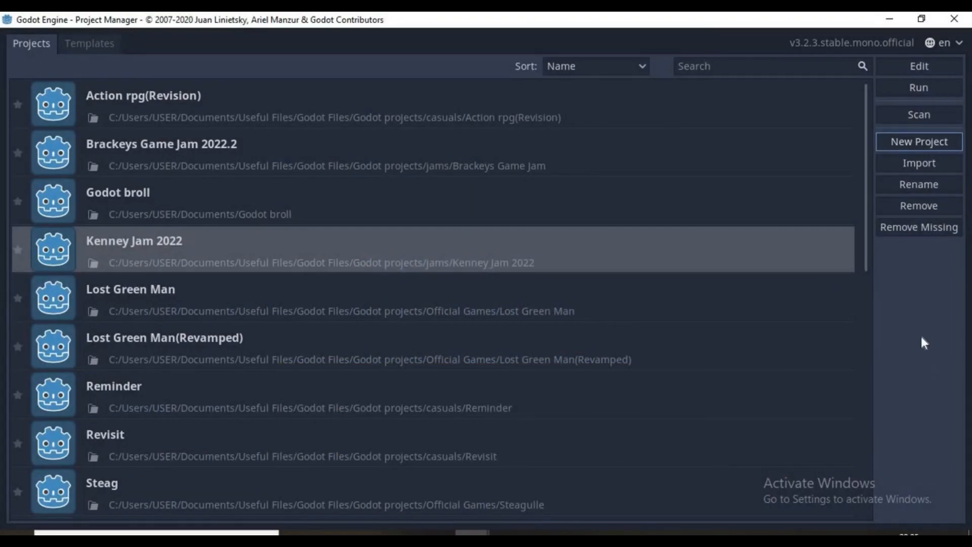
# Create a new project named 'Game Platformer' and open it in the editor.
pyautogui.click(918, 141)
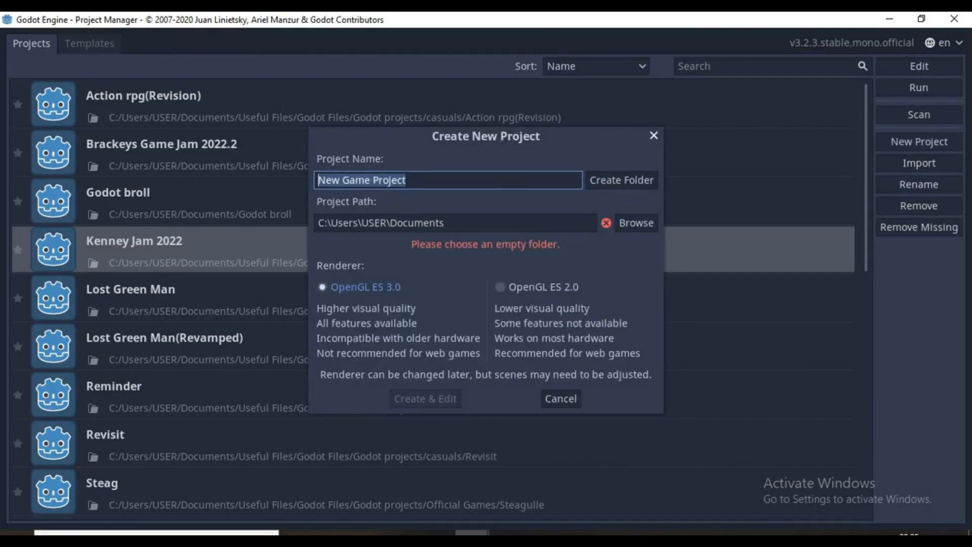
pyautogui.write('Game Platfo')
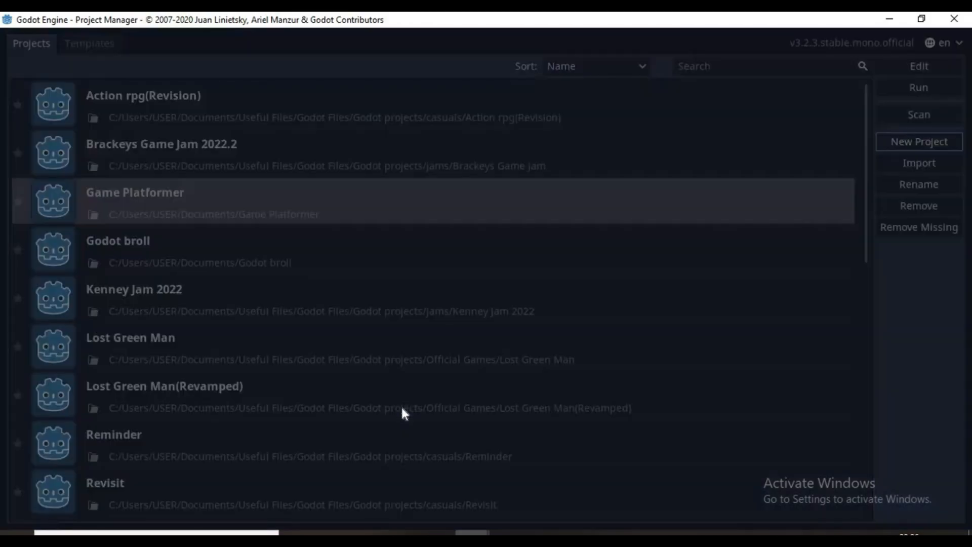
pyautogui.doubleClick(135, 193)
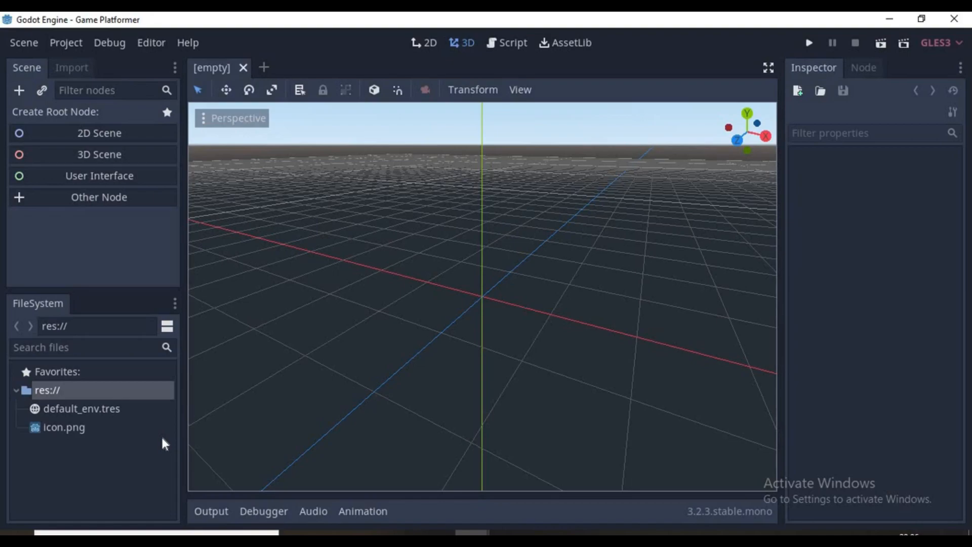
# Create a 2D scene root node and rename it 'World'.
pyautogui.click(99, 133)
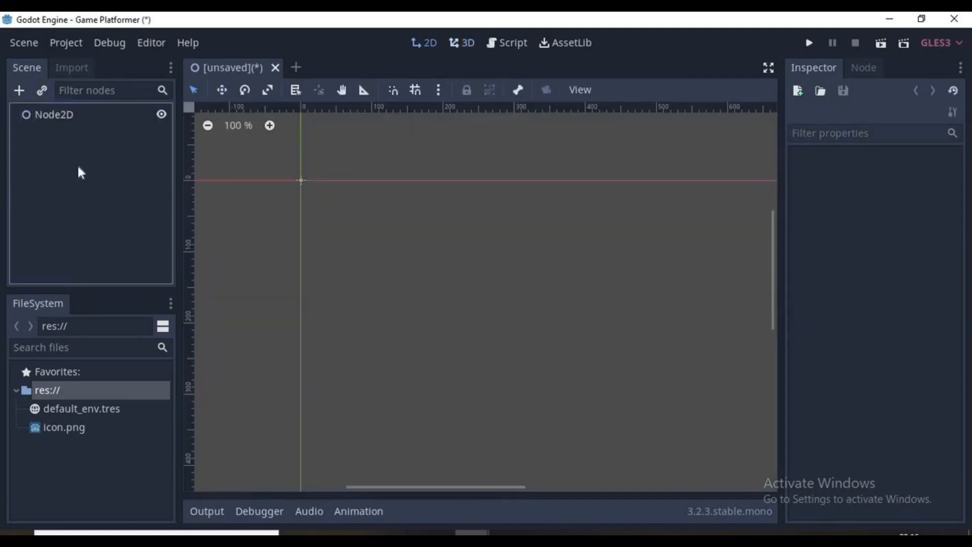
pyautogui.write('World')
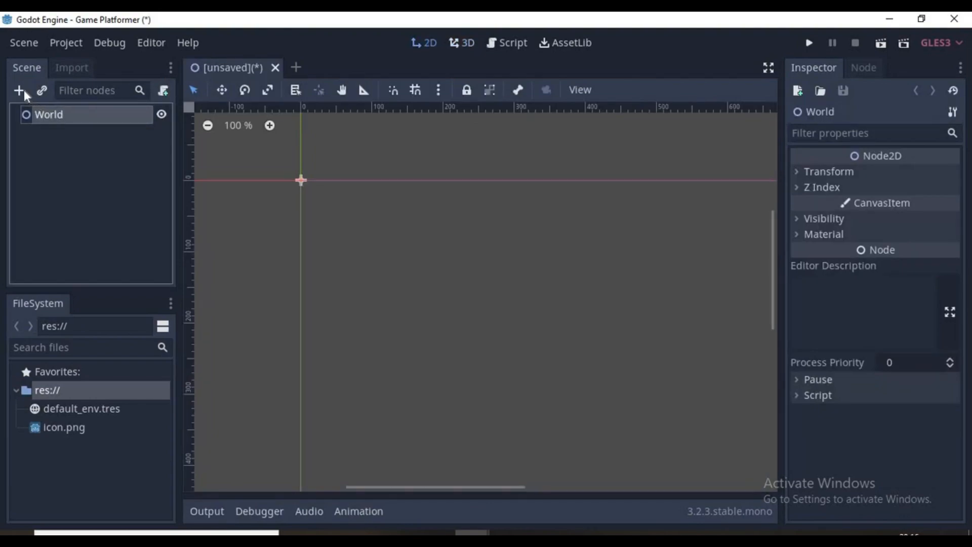
# Add a KinematicBody2D child named 'Player' under World and begin searching for a CollisionShape2D.
pyautogui.click(19, 90)
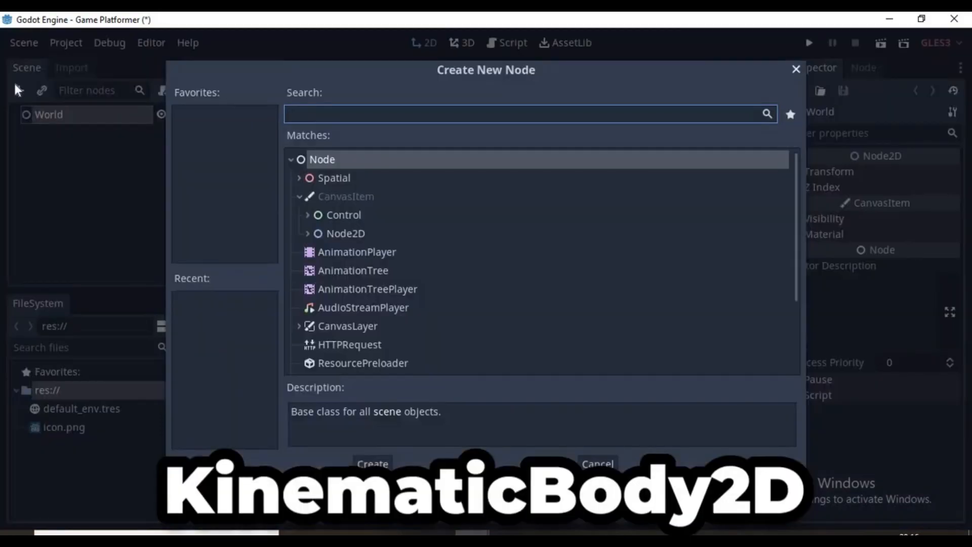
pyautogui.write('Kinematic')
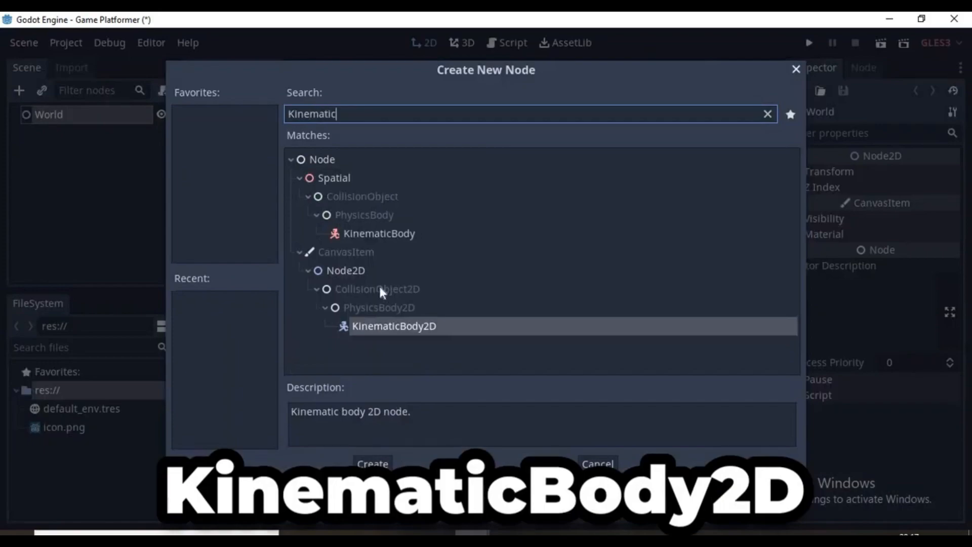
pyautogui.click(371, 464)
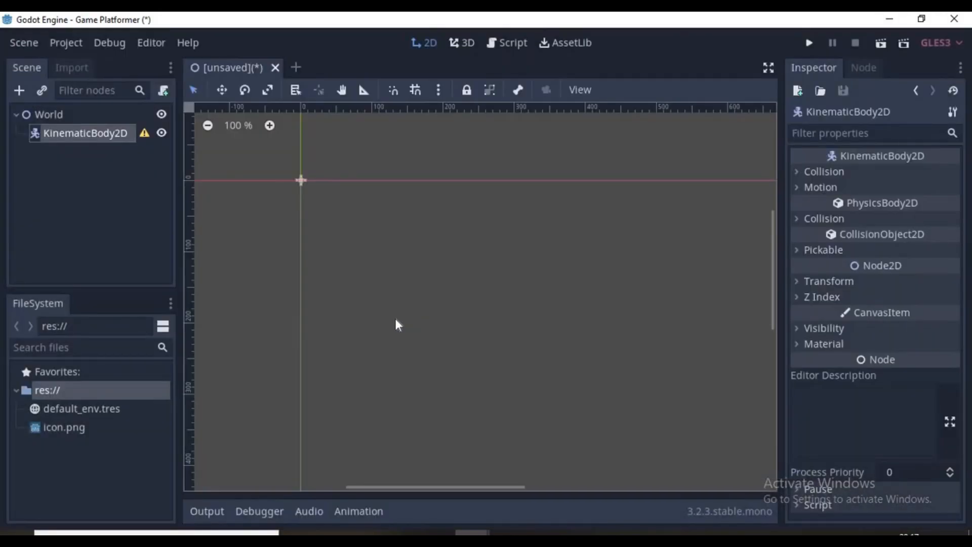
pyautogui.write('Player')
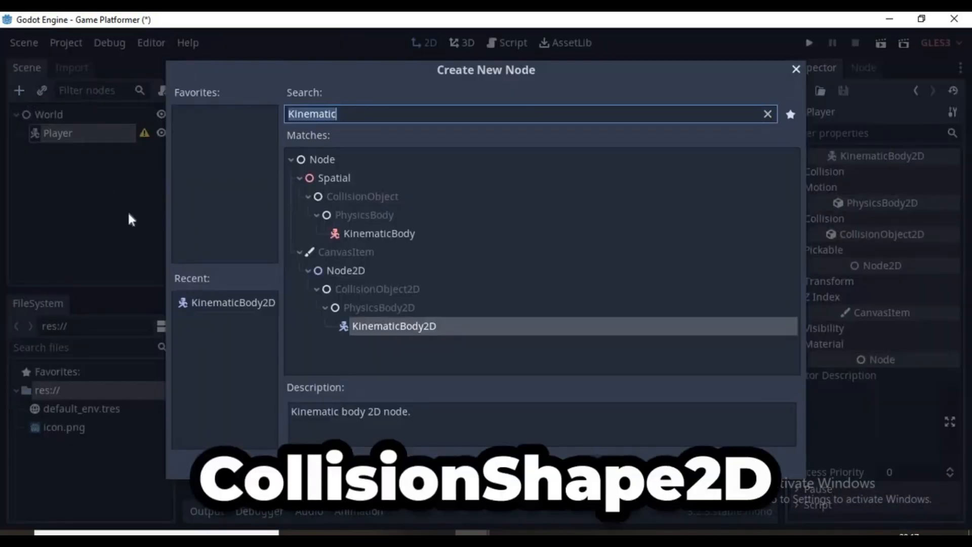
pyautogui.write('c')
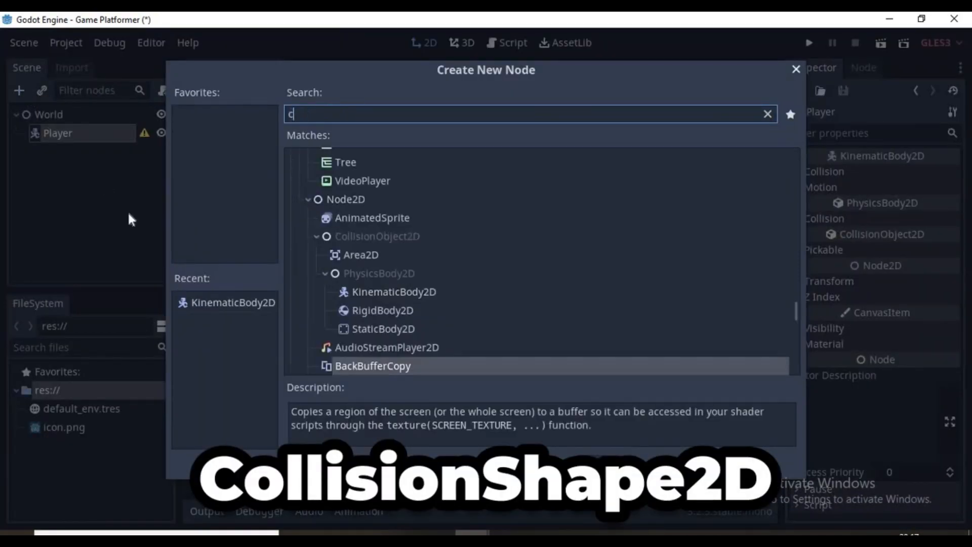